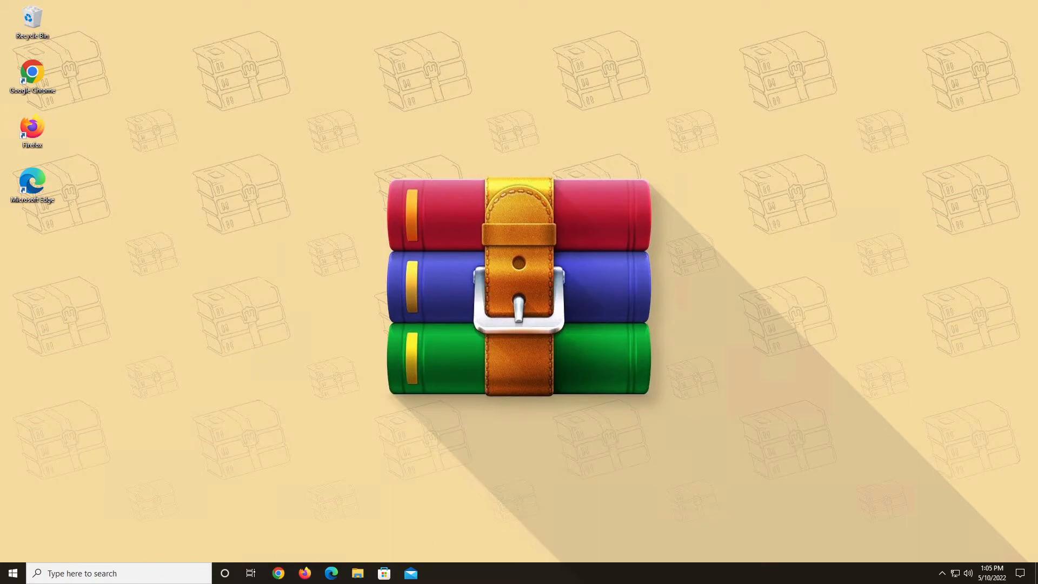
Launch WinRAR, browse to Documents and begin adding the test text files to an archive.
{"action": "type", "text": "winrar"}
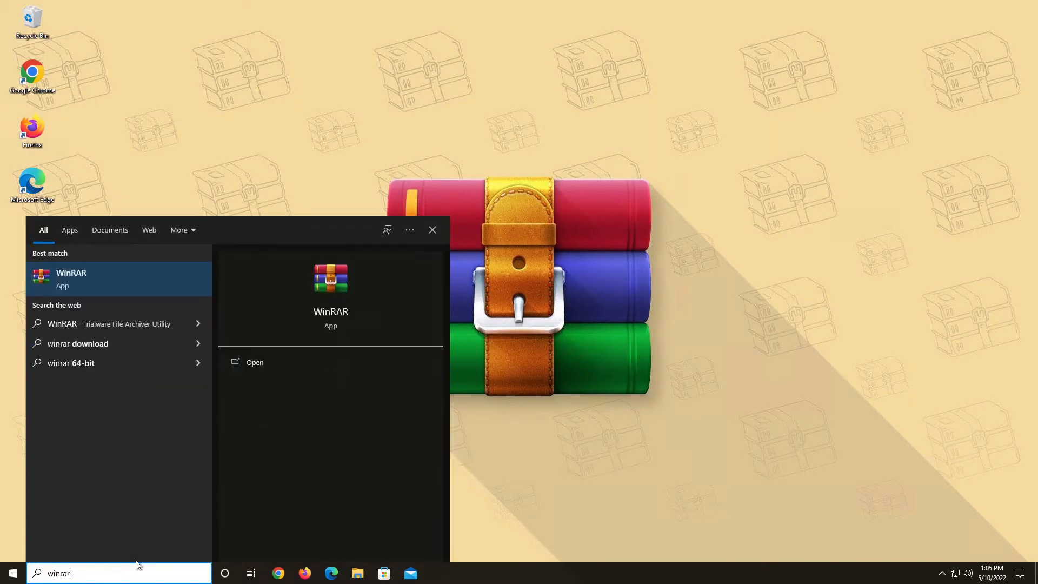
{"action": "left_click", "coordinate": [254, 362]}
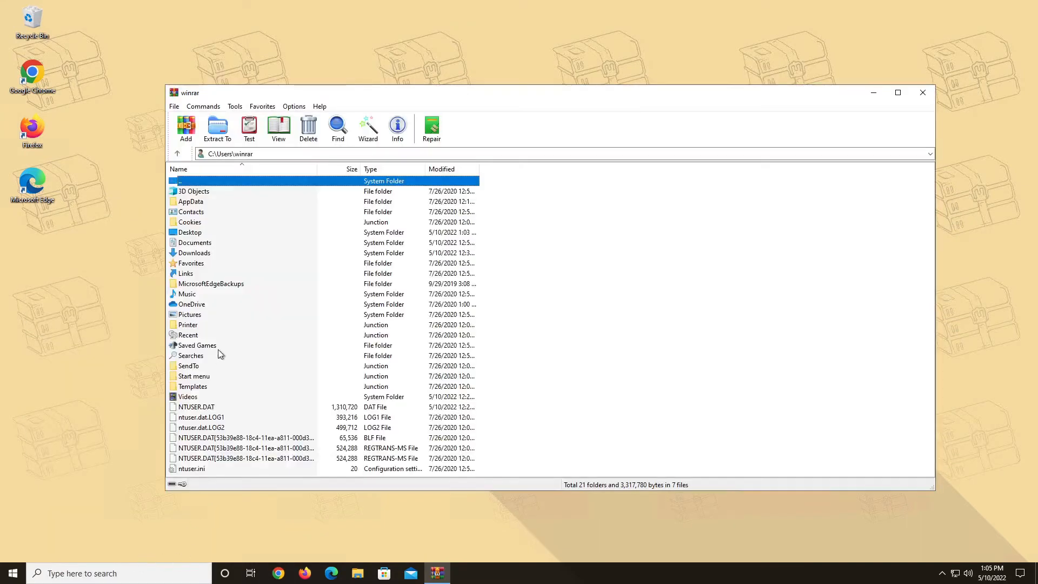
{"action": "double_click", "coordinate": [195, 243]}
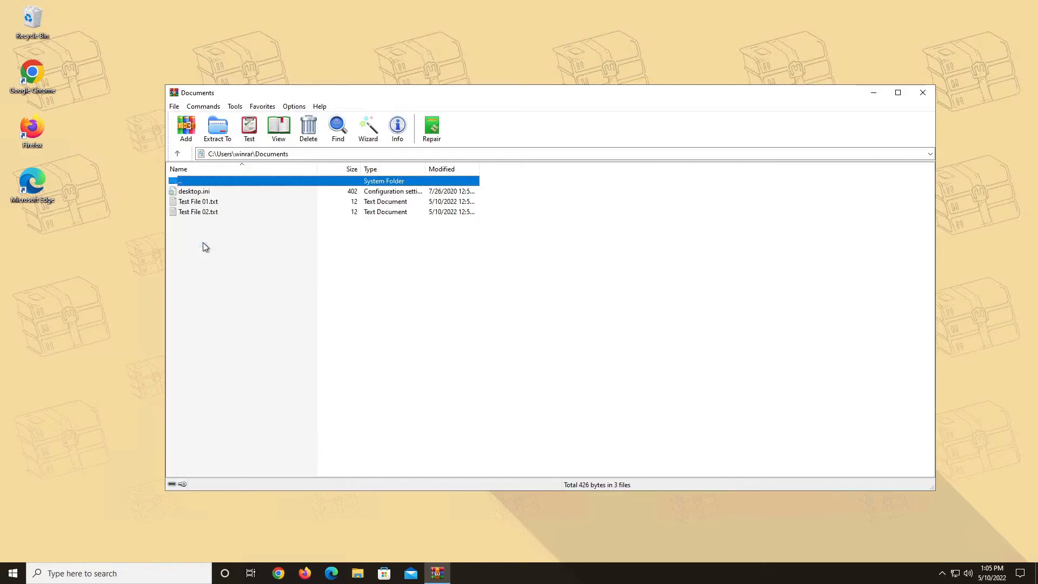
{"action": "left_click", "coordinate": [198, 201]}
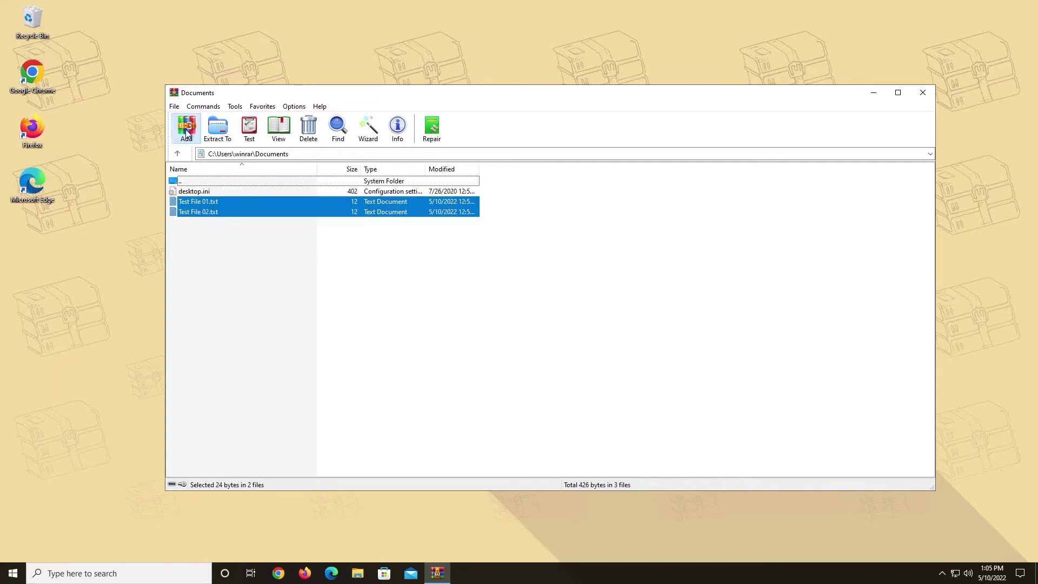
{"action": "left_click", "coordinate": [186, 127]}
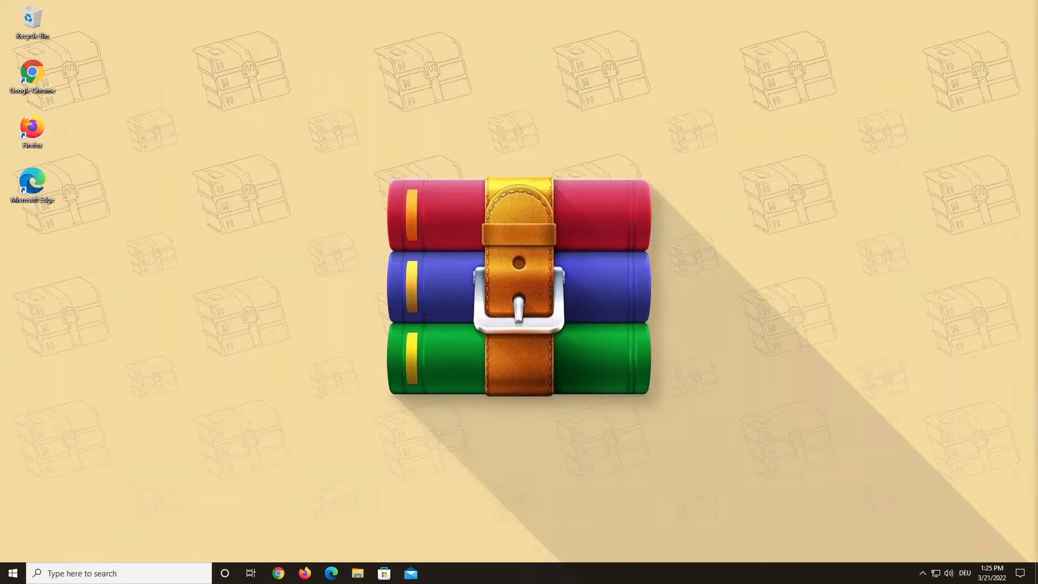
From Documents, add both selected text files to a new RAR archive named 'password protected rar archive'.
{"action": "left_click", "coordinate": [358, 573]}
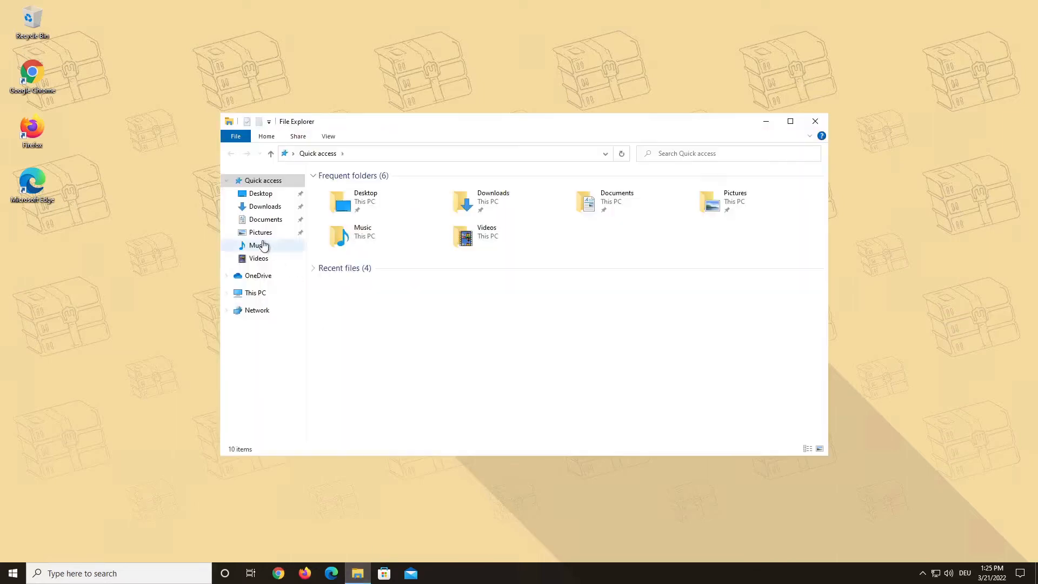
{"action": "left_click", "coordinate": [265, 219]}
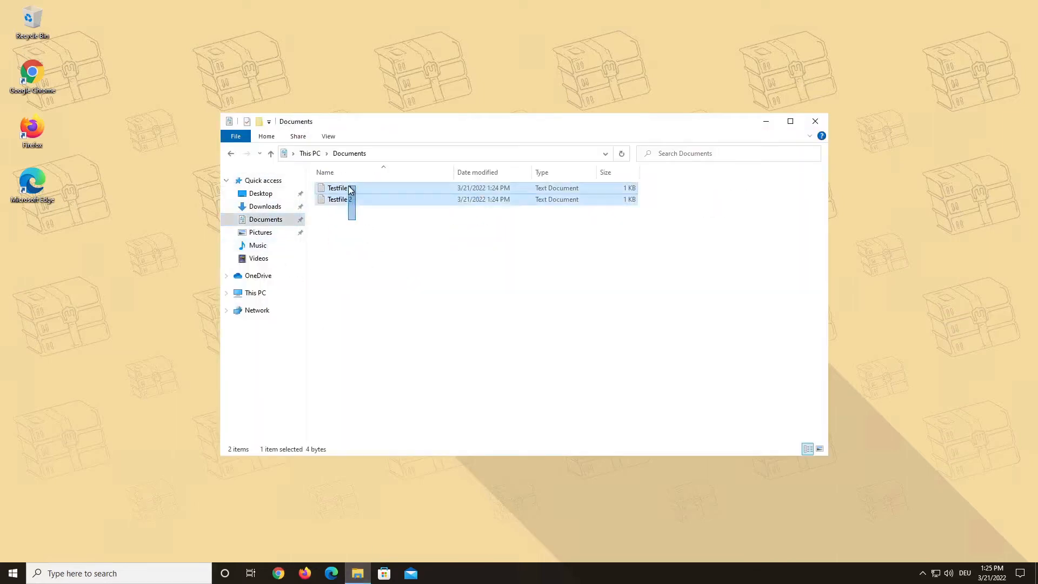
{"action": "right_click", "coordinate": [340, 199]}
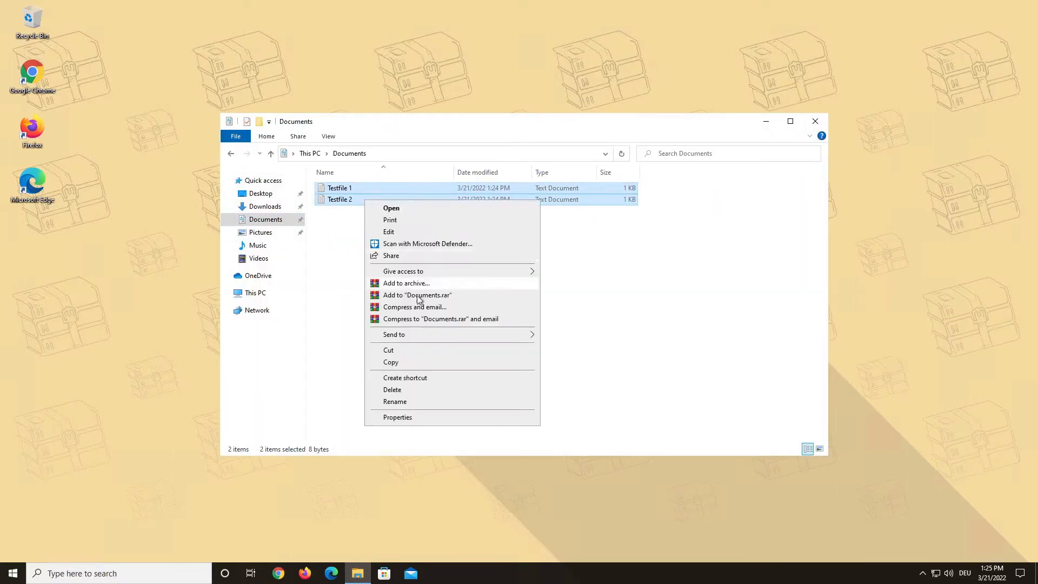
{"action": "left_click", "coordinate": [406, 282]}
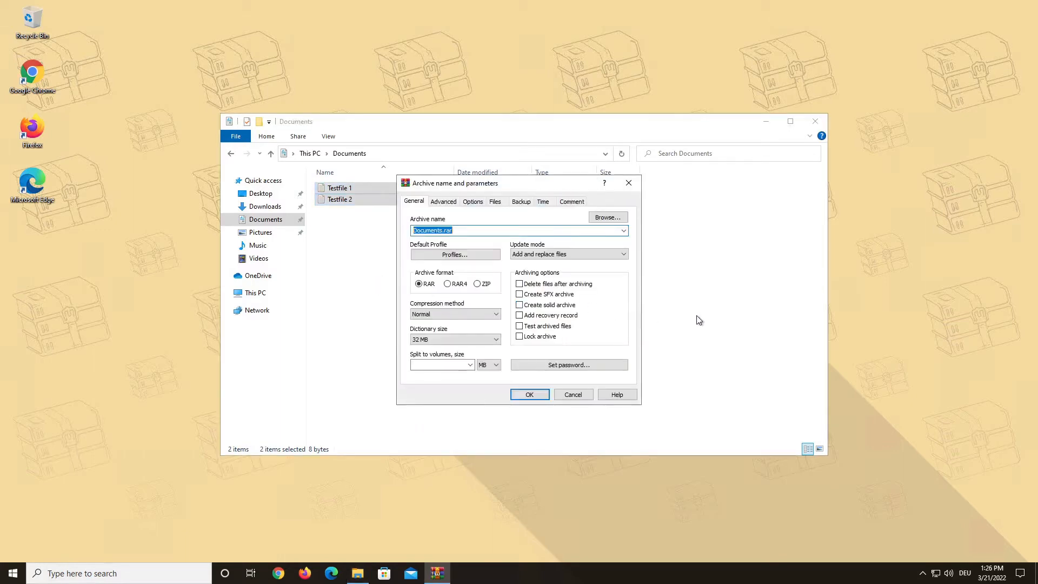
{"action": "type", "text": "password protec"}
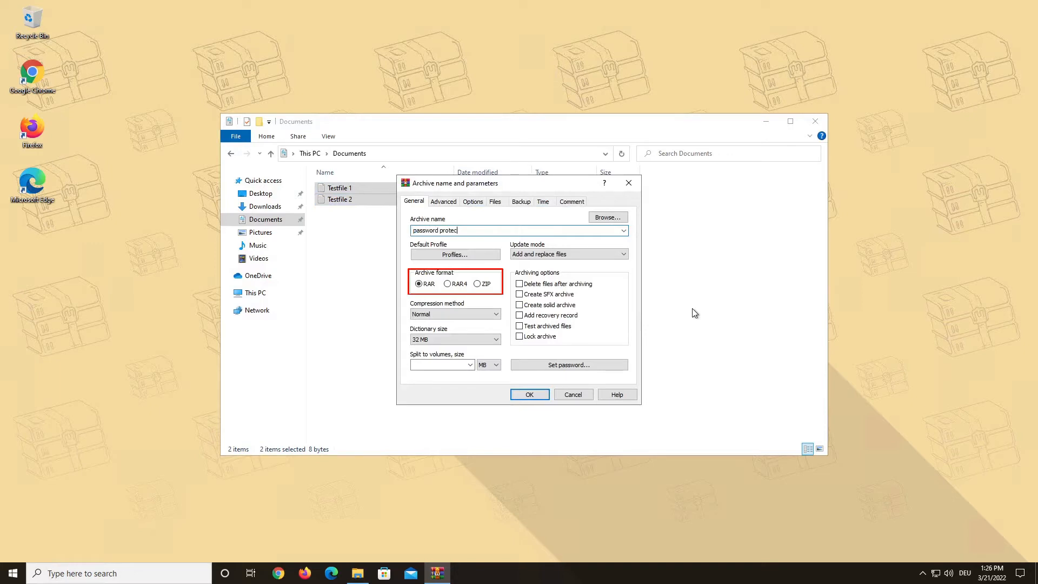
{"action": "type", "text": "ted rar archive"}
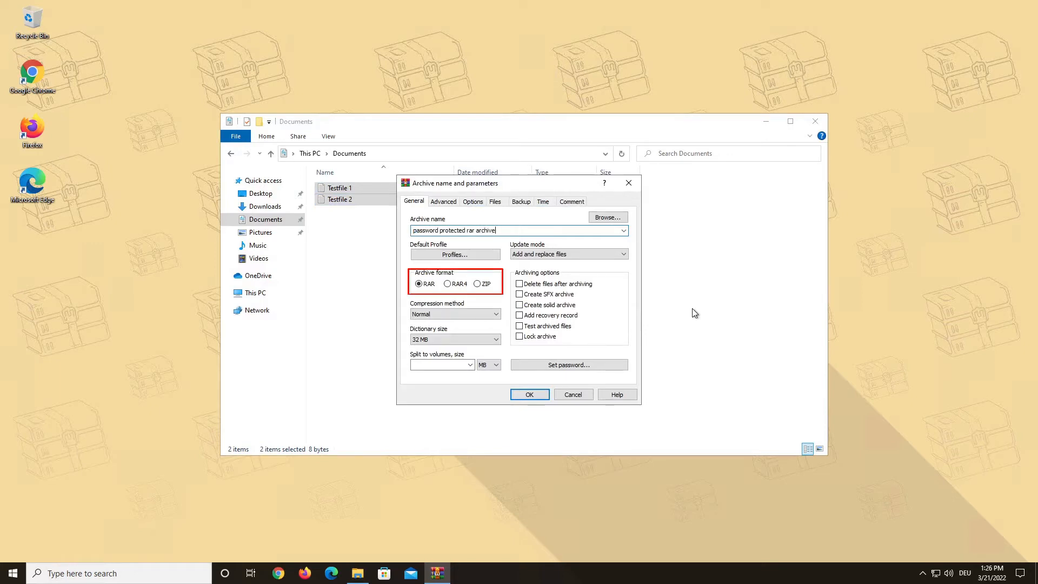
{"action": "mouse_move", "coordinate": [654, 347]}
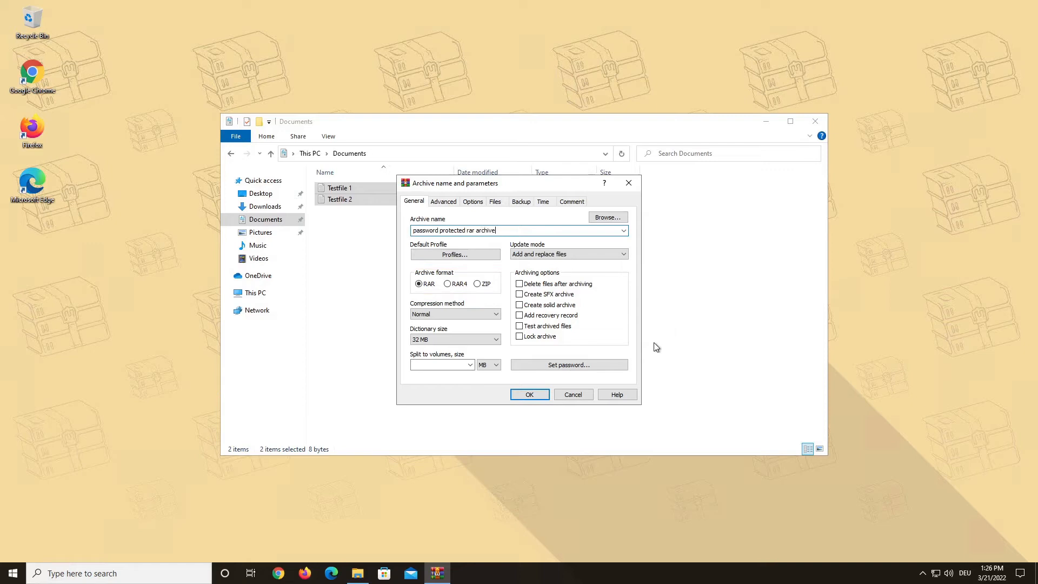
{"action": "mouse_move", "coordinate": [591, 369]}
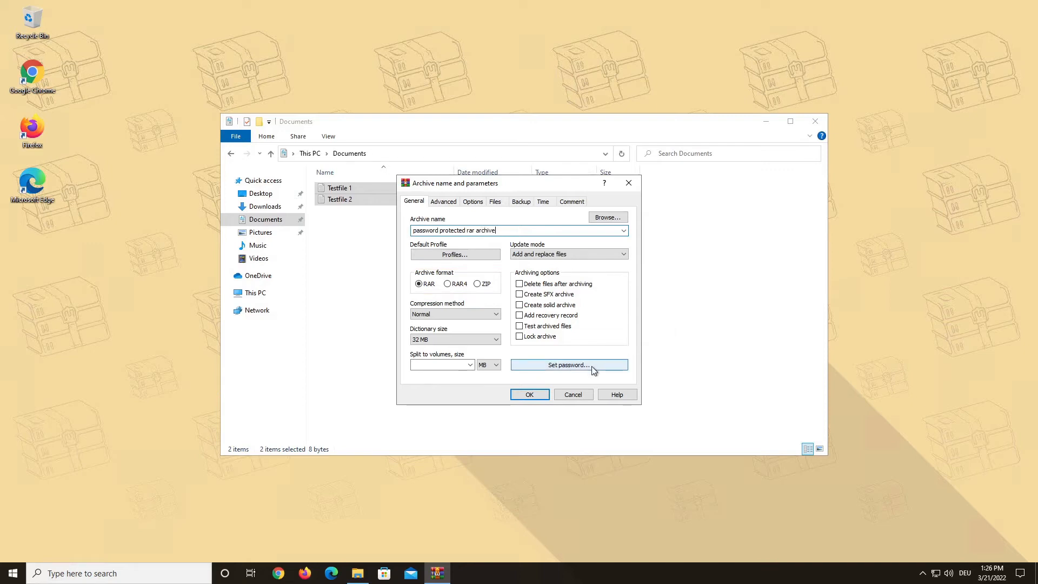
{"action": "left_click", "coordinate": [568, 365]}
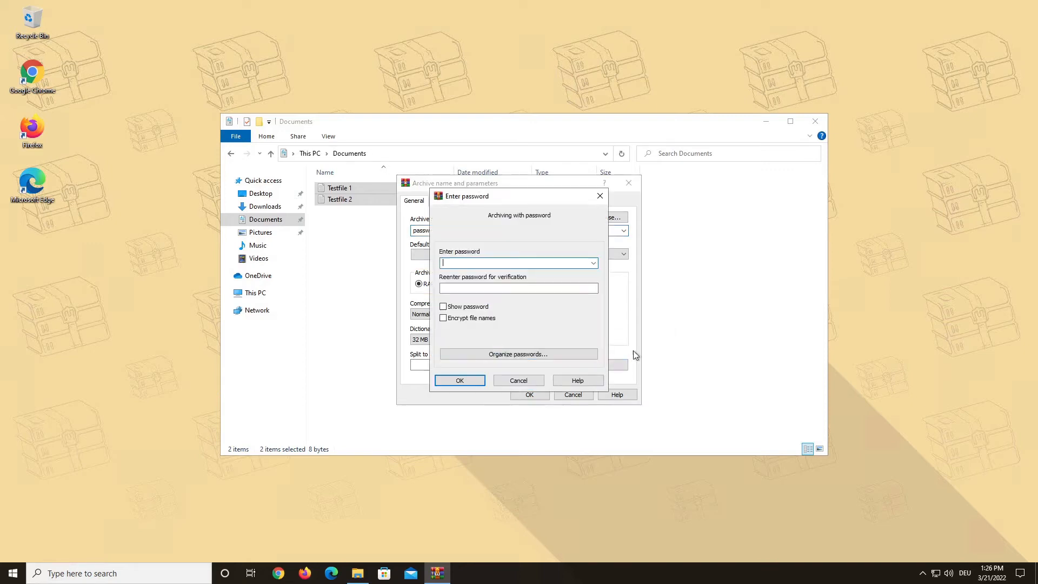
{"action": "mouse_move", "coordinate": [691, 347]}
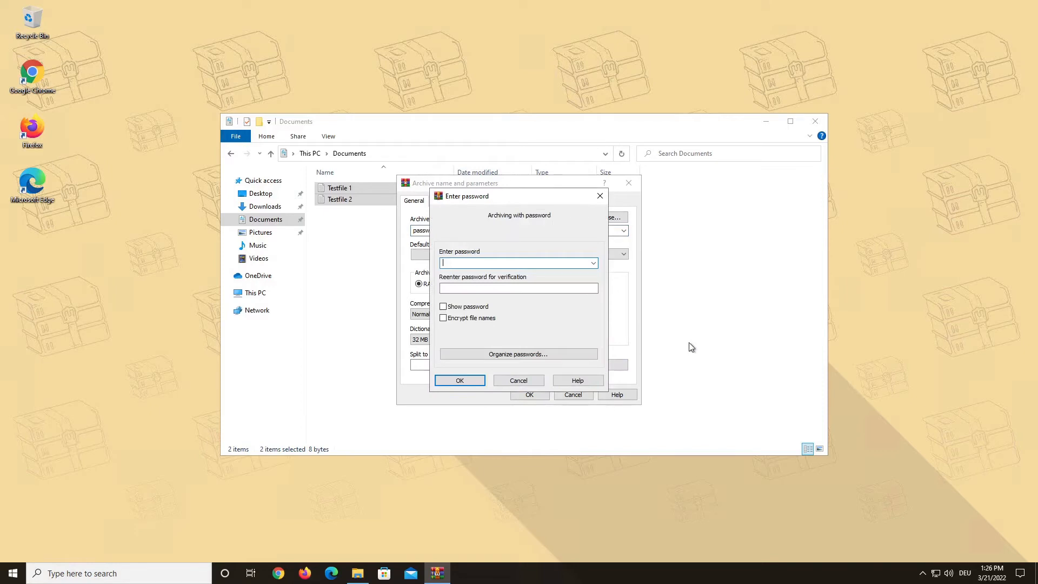
{"action": "type", "text": "••"}
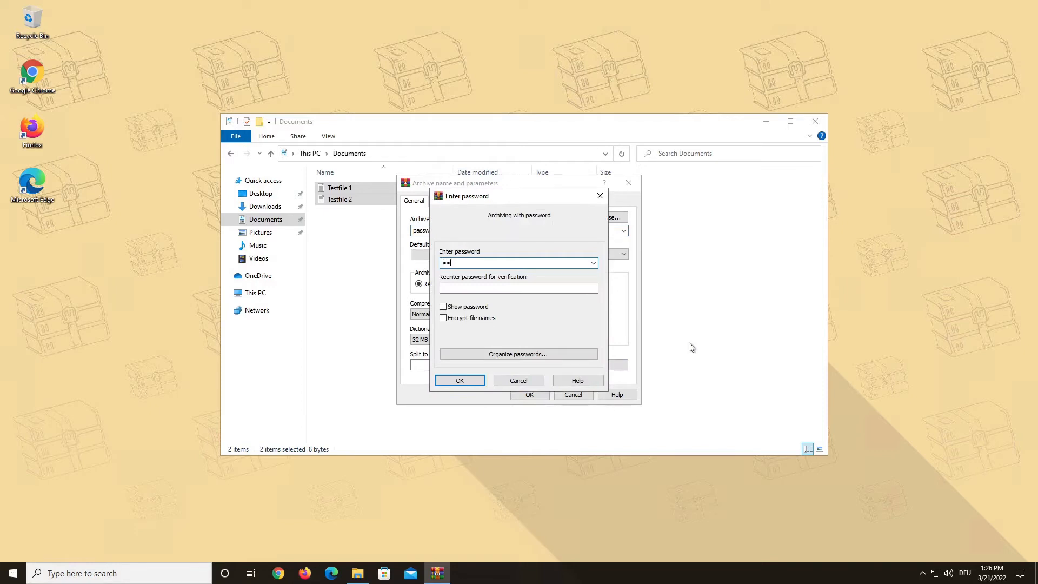
{"action": "type", "text": "password"}
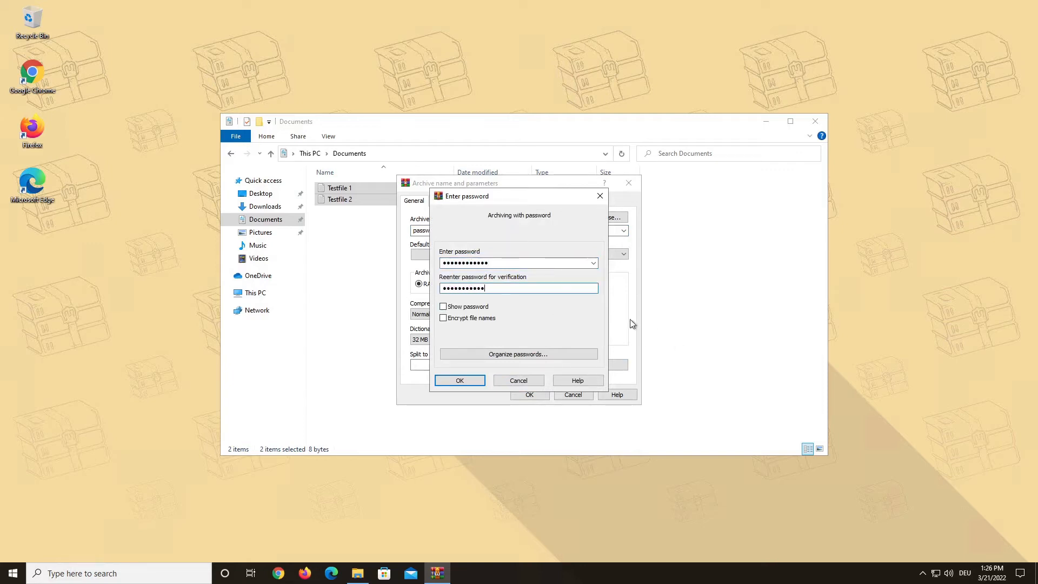
{"action": "left_click", "coordinate": [443, 317]}
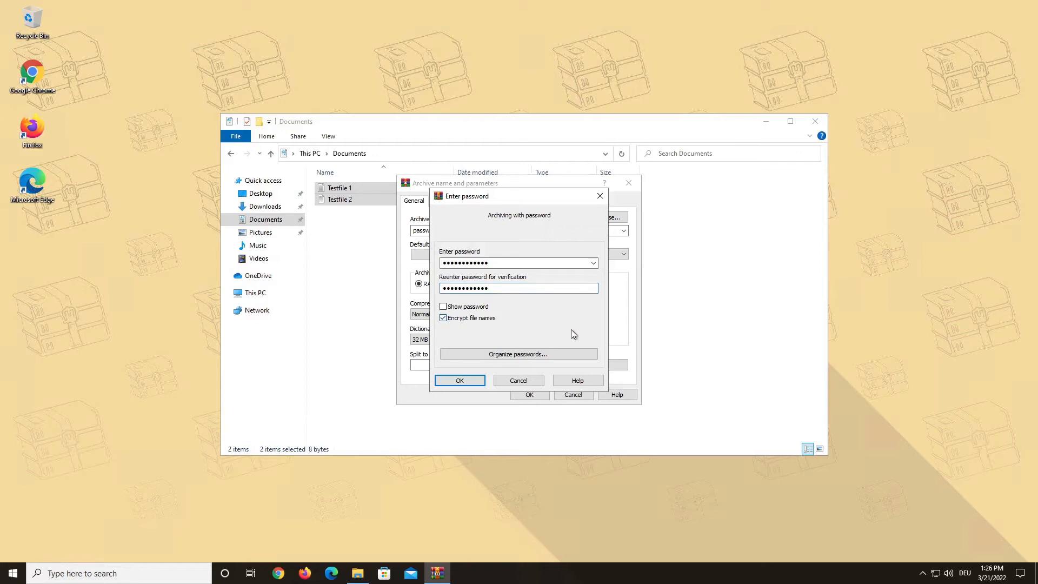
{"action": "mouse_move", "coordinate": [484, 373]}
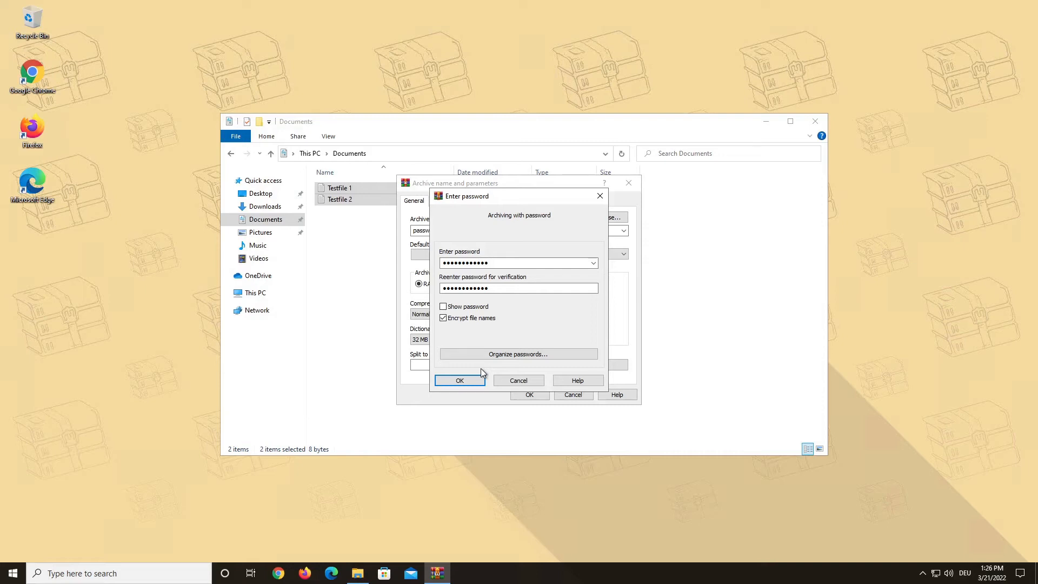
{"action": "mouse_move", "coordinate": [486, 373]}
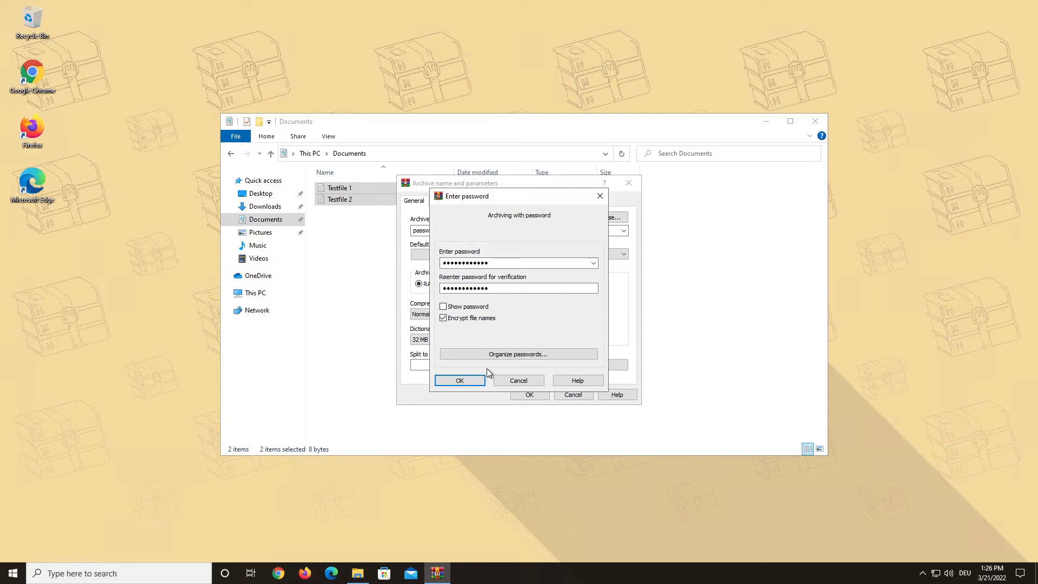
Confirm the password settings and open the Encrypted File Names archive, which prompts for its password.
{"action": "left_click", "coordinate": [458, 379]}
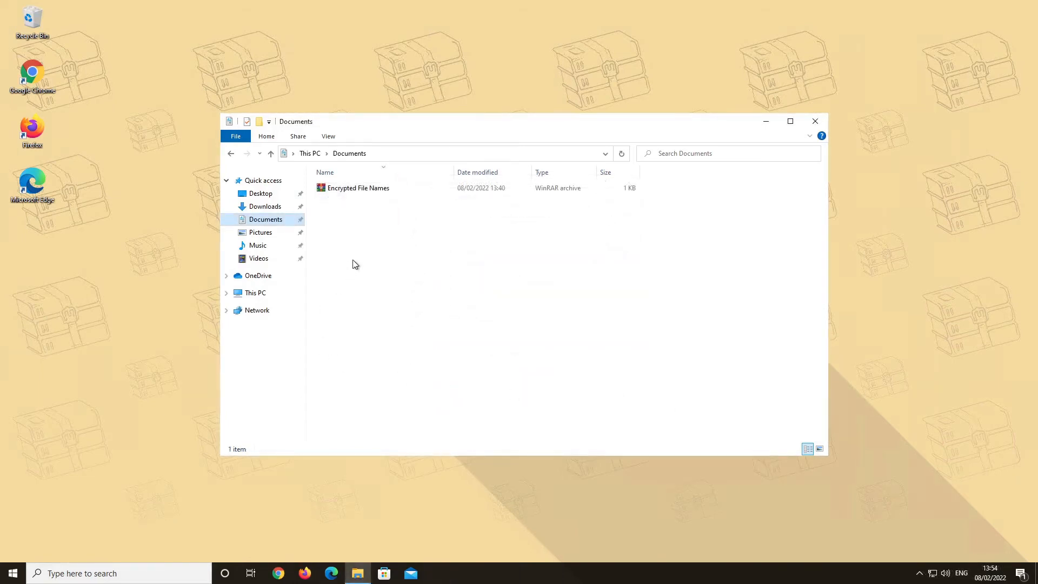
{"action": "mouse_move", "coordinate": [368, 192]}
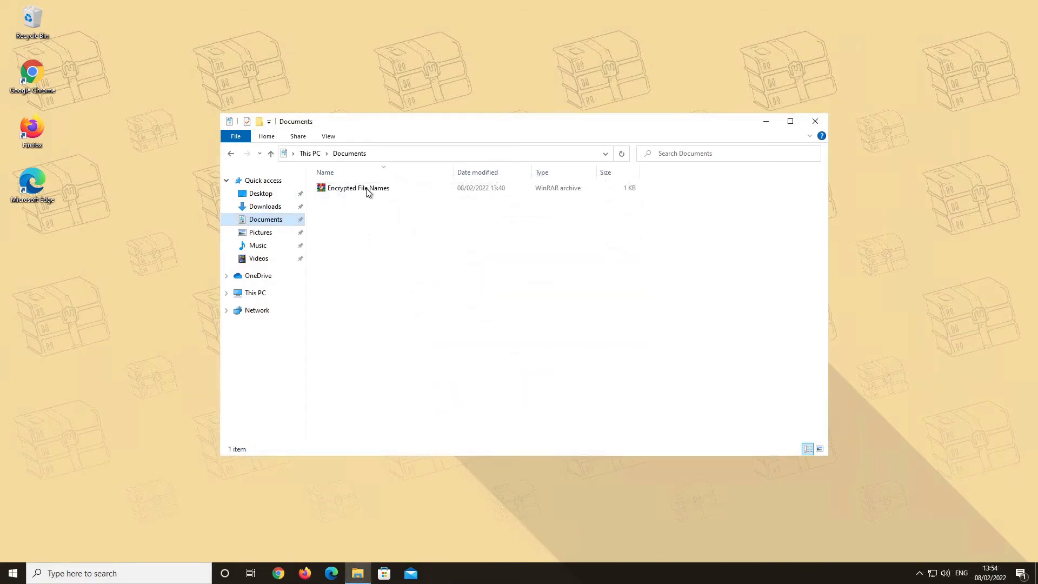
{"action": "double_click", "coordinate": [358, 188]}
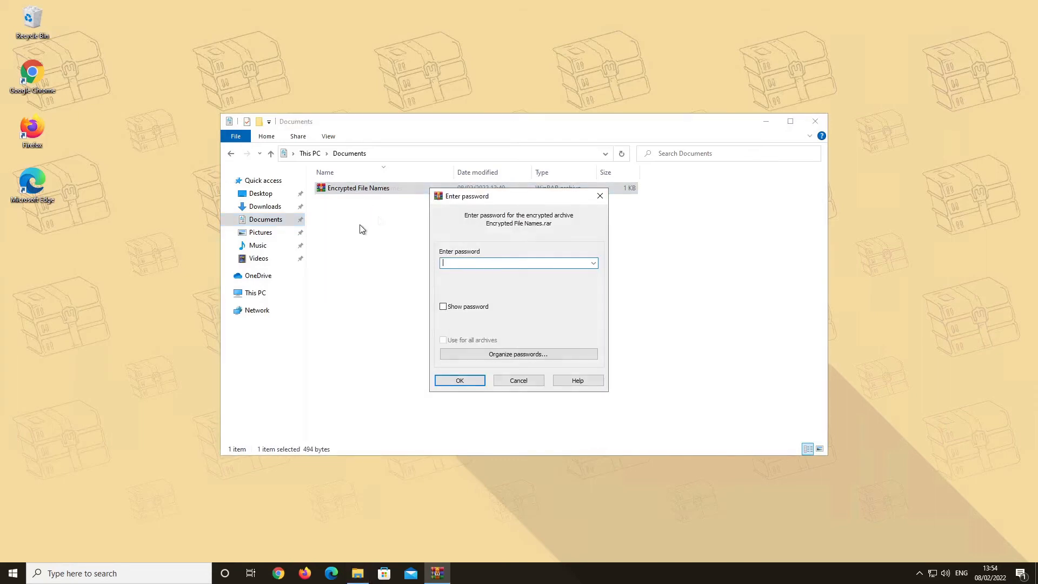
{"action": "left_click", "coordinate": [458, 380]}
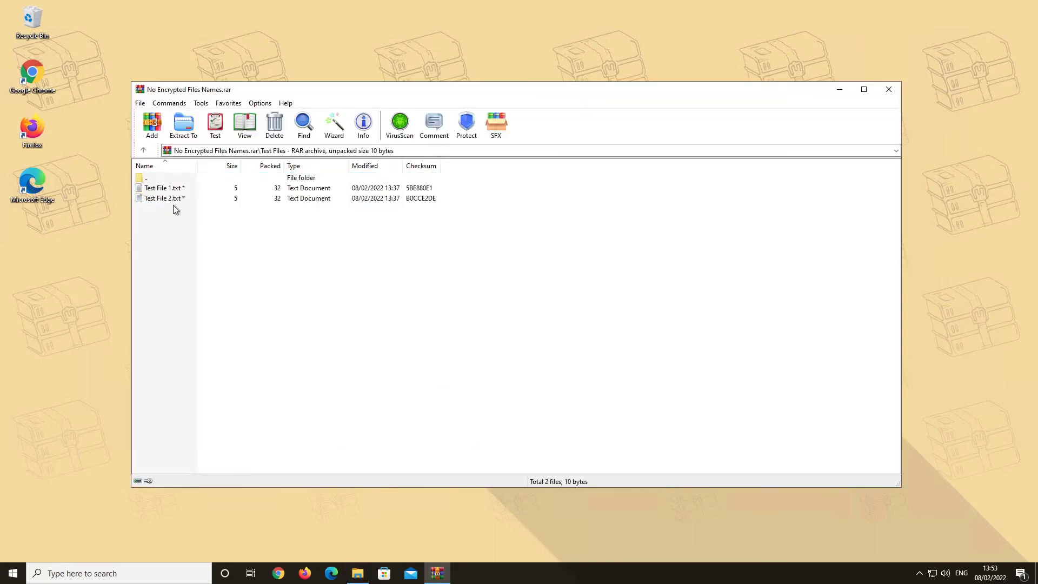
Open Test File 1.txt inside the unencrypted-names archive, bringing up its password prompt.
{"action": "double_click", "coordinate": [163, 187]}
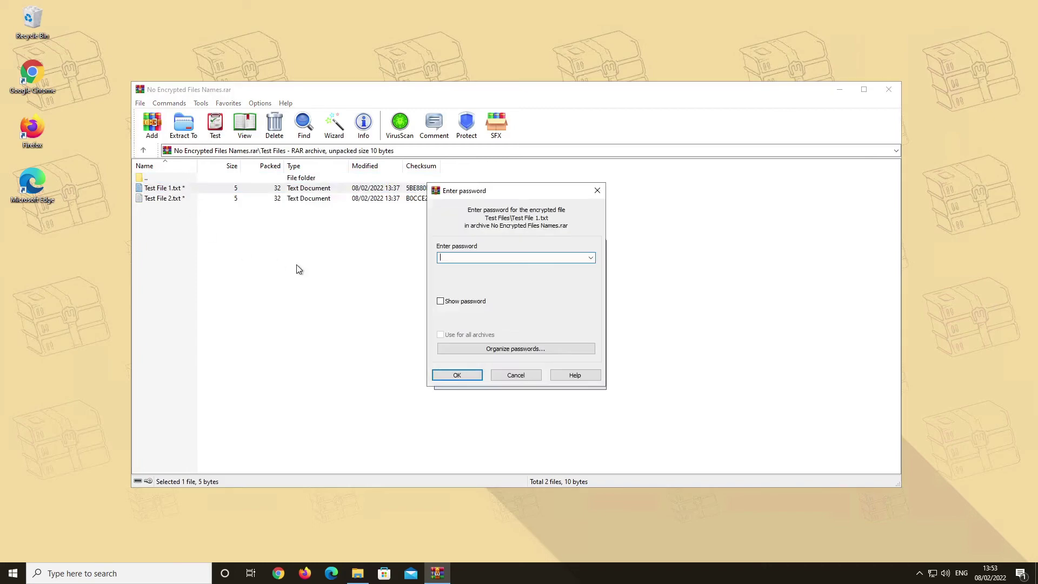
{"action": "mouse_move", "coordinate": [388, 320]}
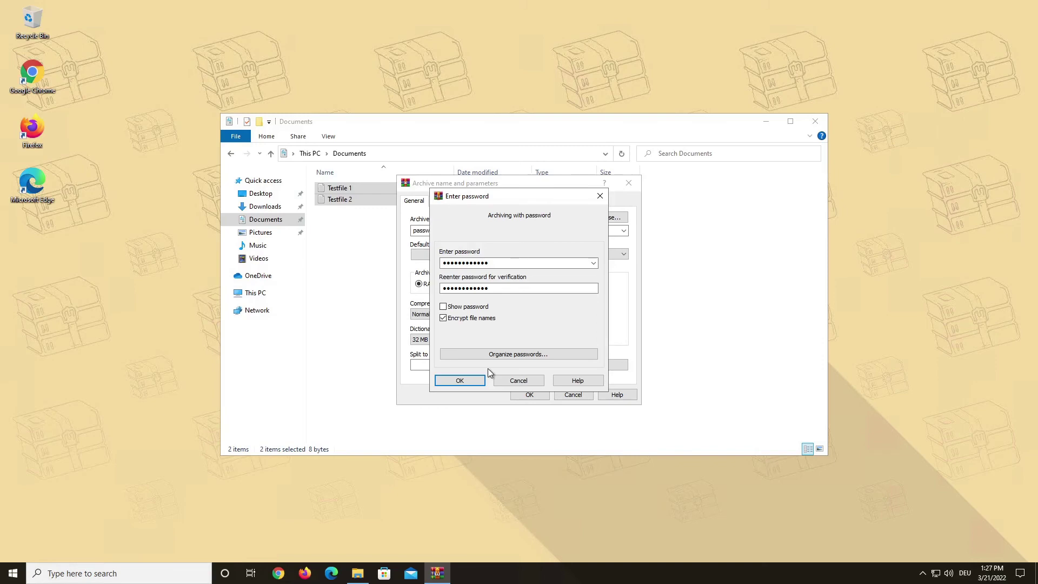
Confirm the password settings and create the password protected archive in Documents.
{"action": "left_click", "coordinate": [460, 380]}
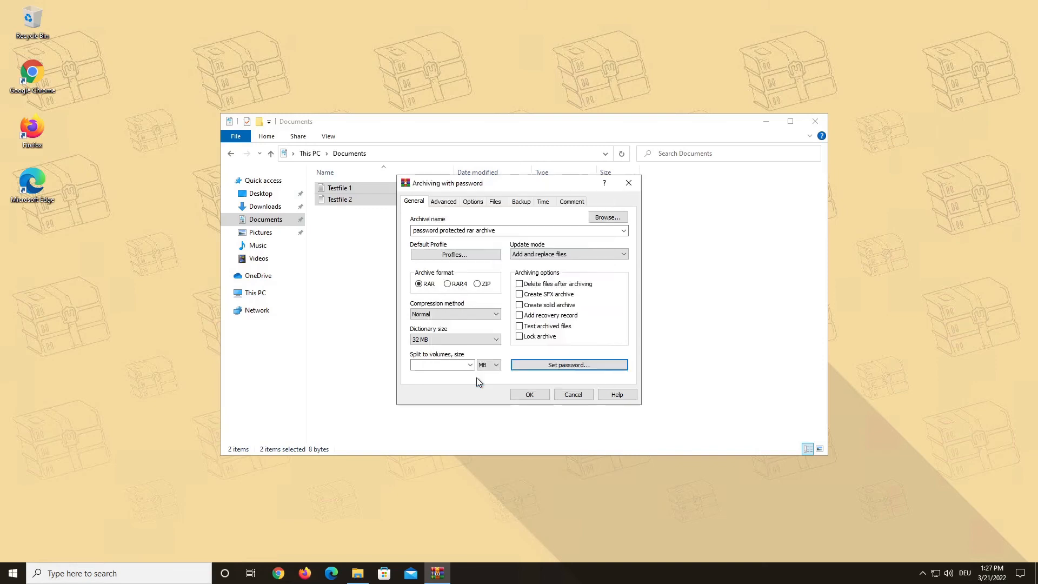
{"action": "left_click", "coordinate": [529, 394]}
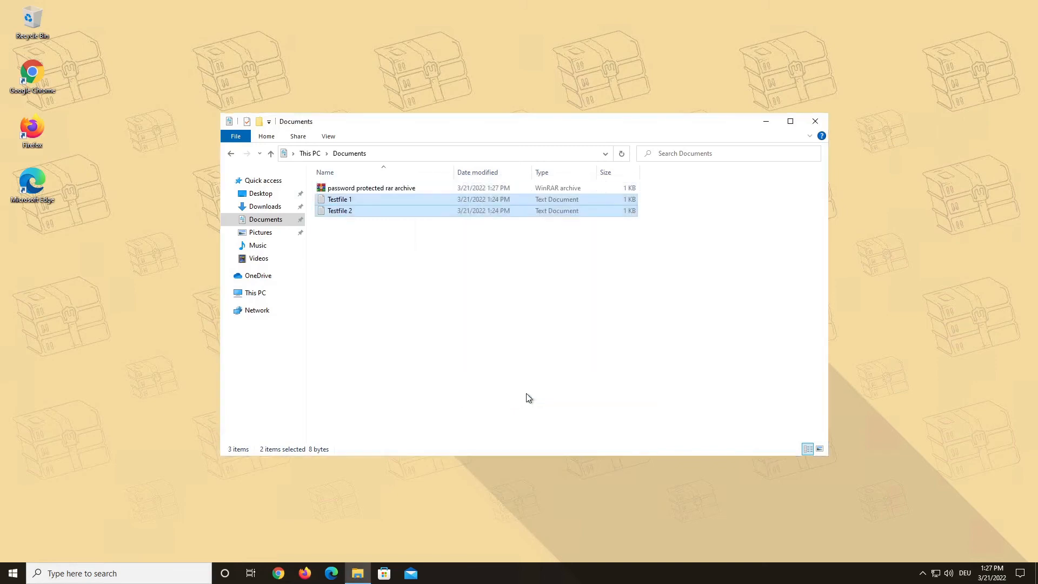
Open 'password protected rar archive' with the password, listing Testfile 1.txt and Testfile 2.txt.
{"action": "left_click", "coordinate": [371, 188]}
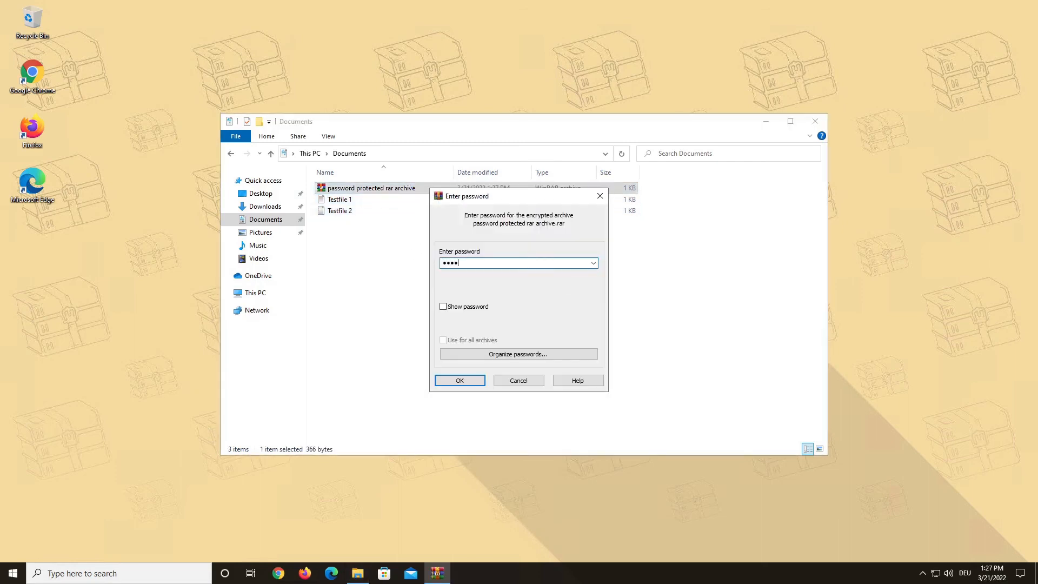
{"action": "type", "text": "password"}
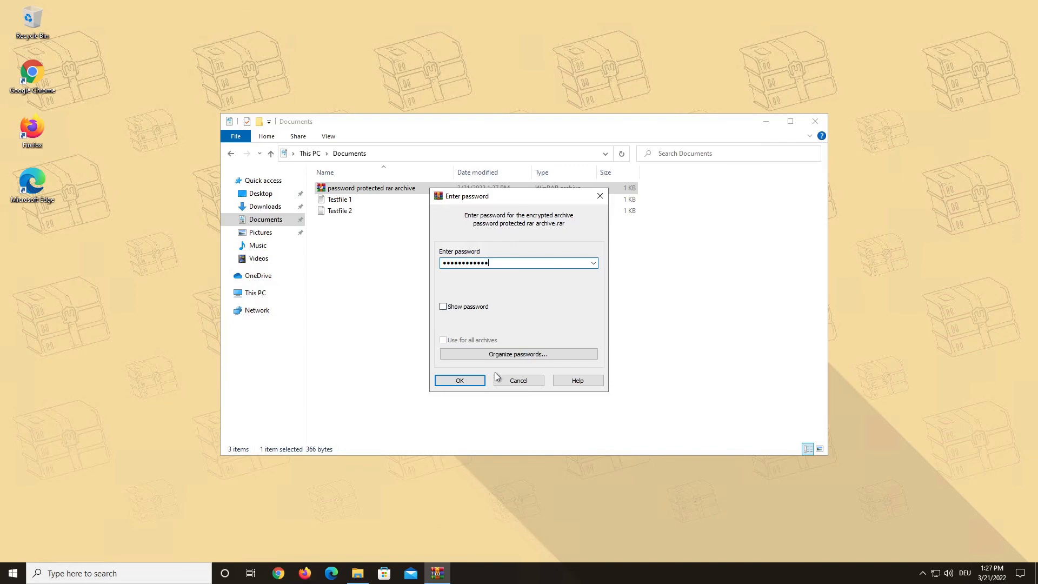
{"action": "left_click", "coordinate": [458, 379]}
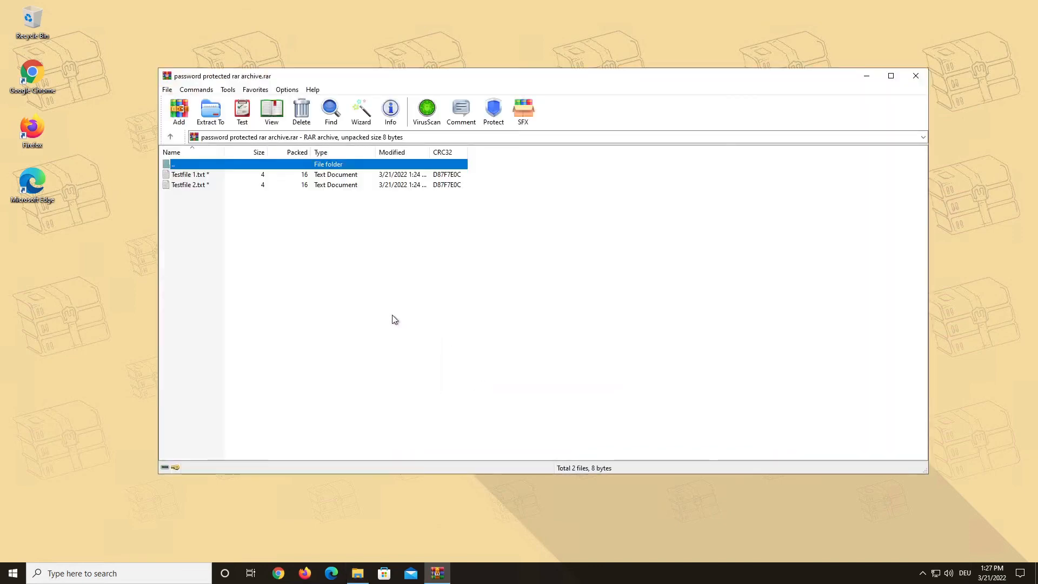